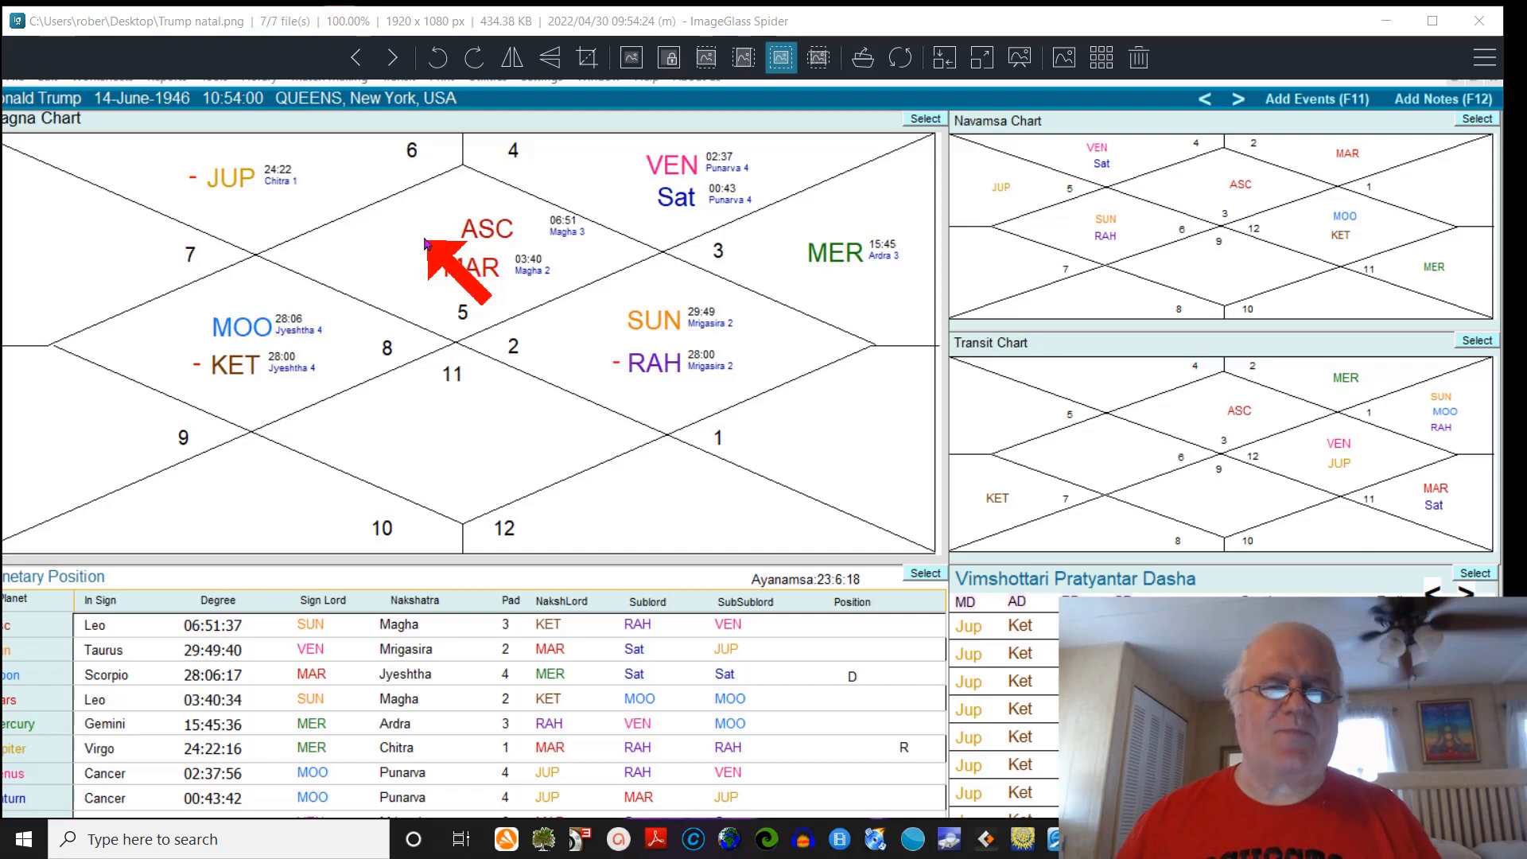
pyautogui.moveTo(263, 205)
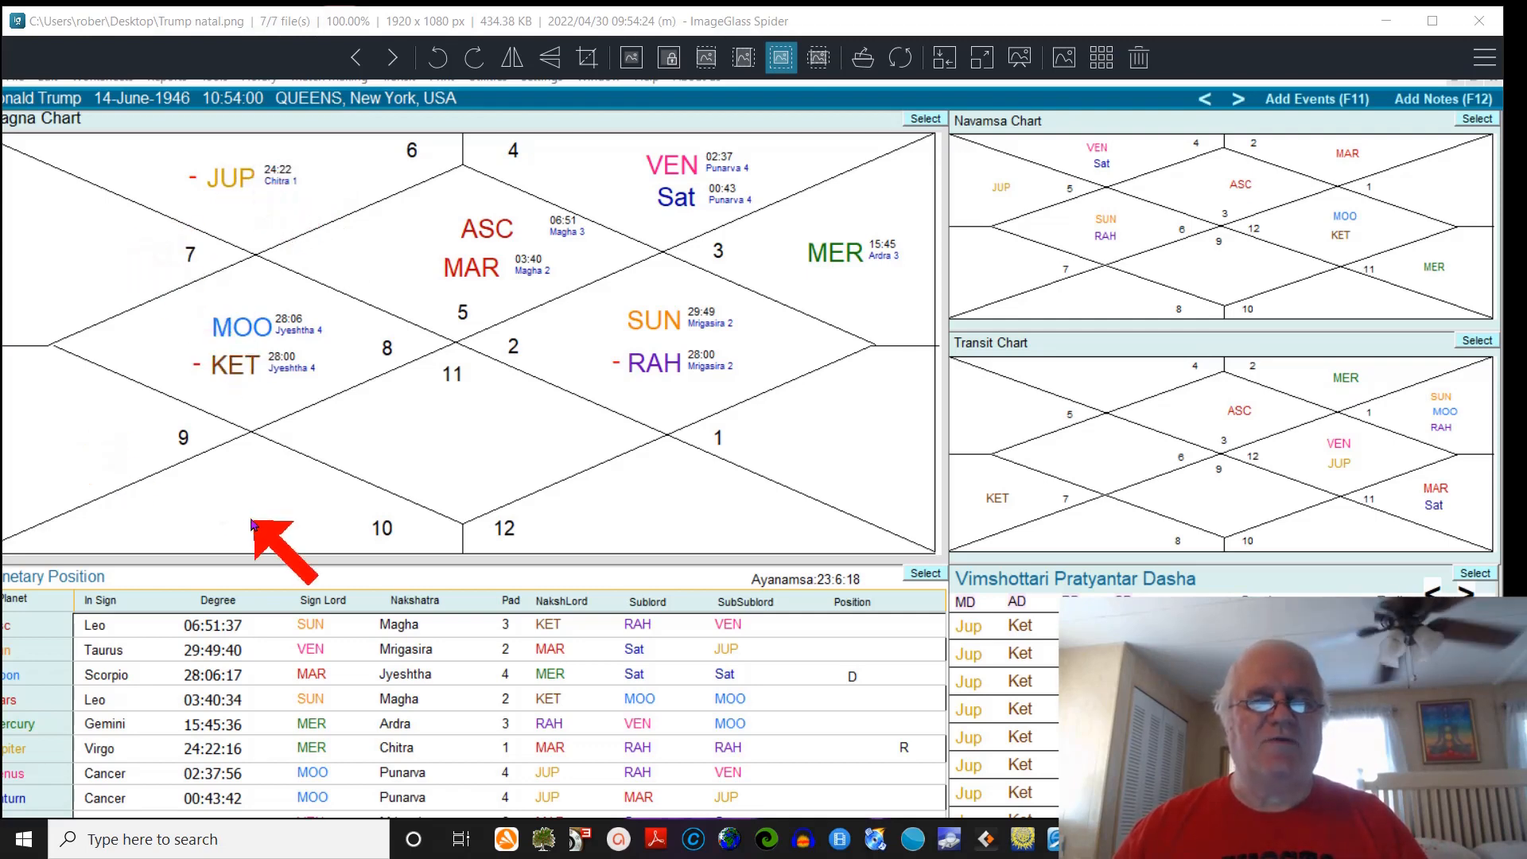
pyautogui.moveTo(270, 522)
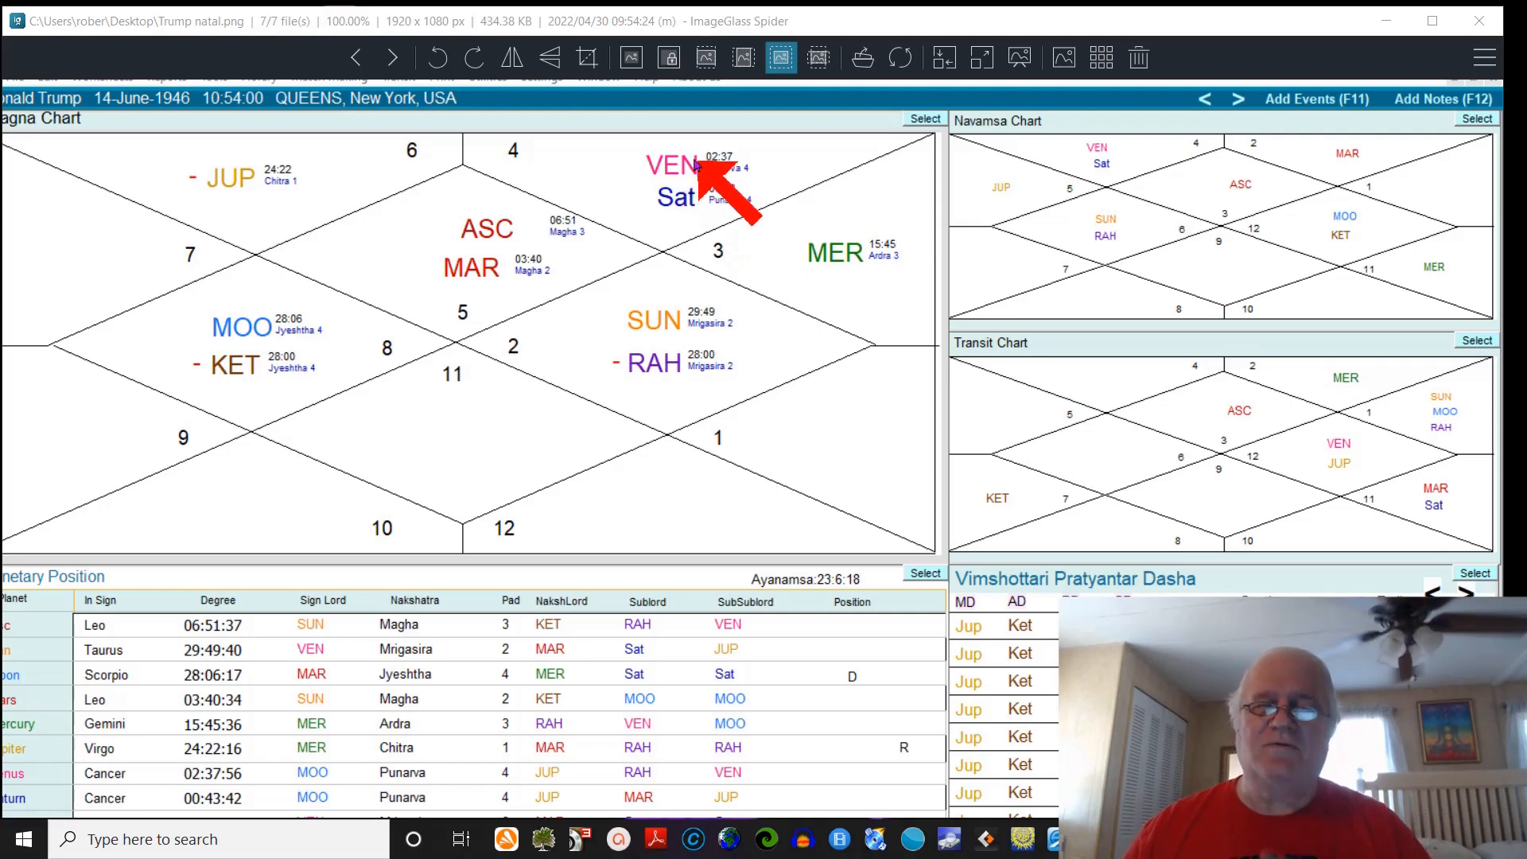
pyautogui.moveTo(321, 205)
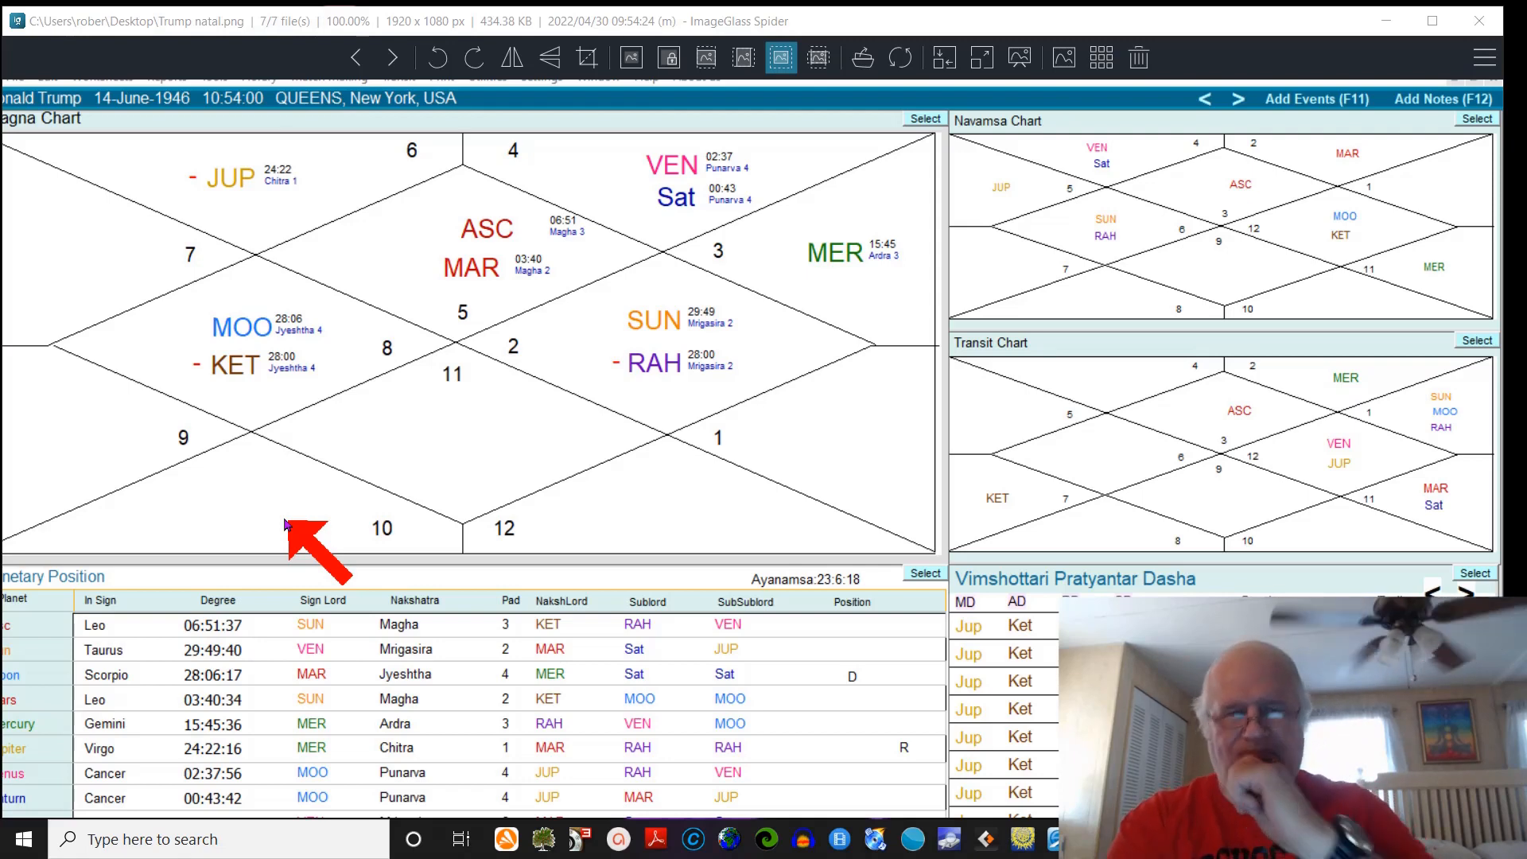
pyautogui.moveTo(712, 248)
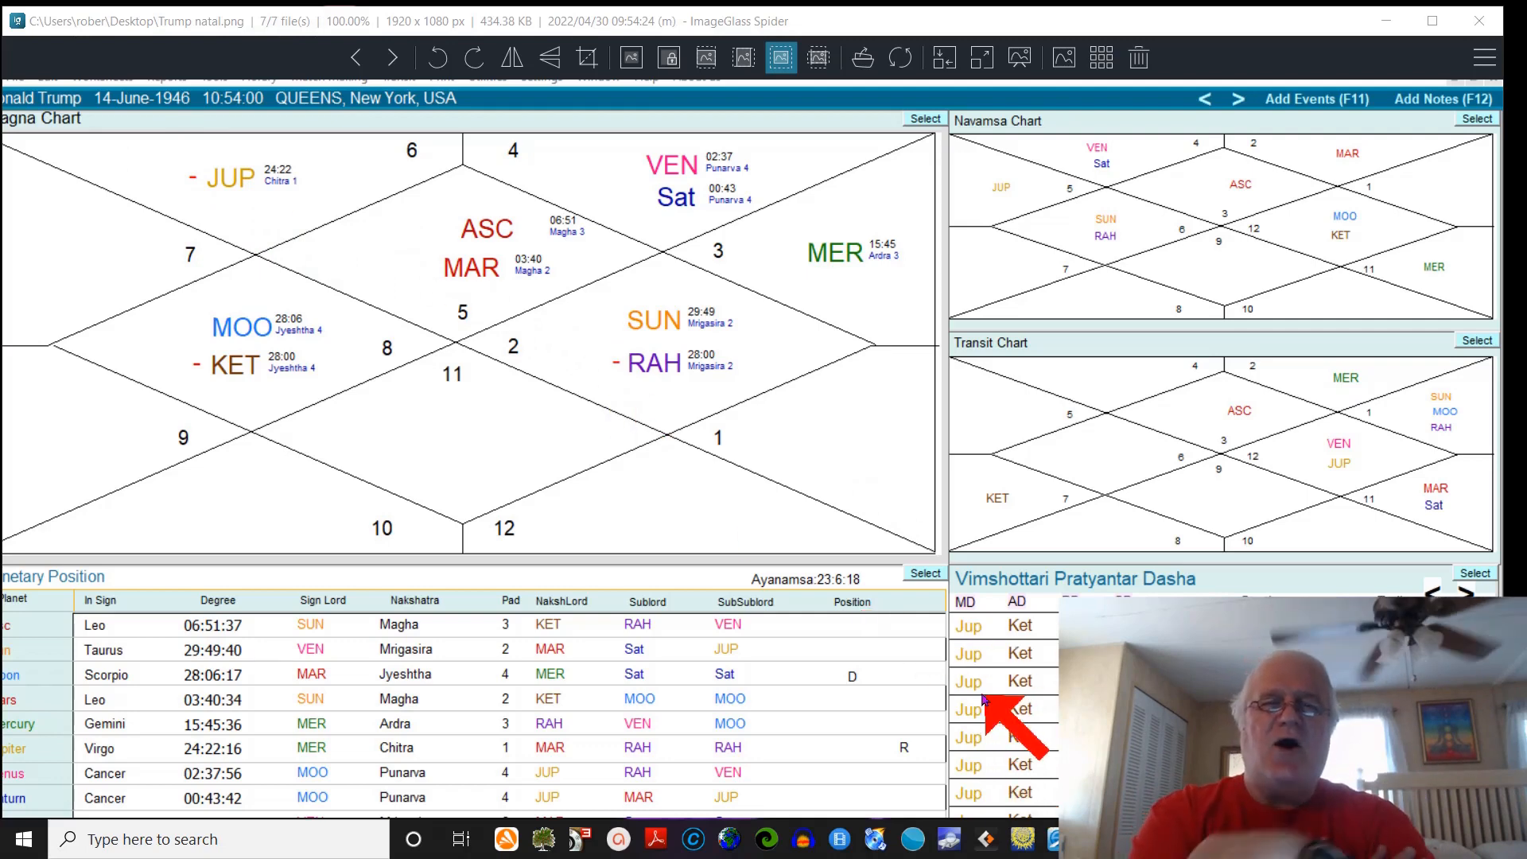
pyautogui.moveTo(682, 205)
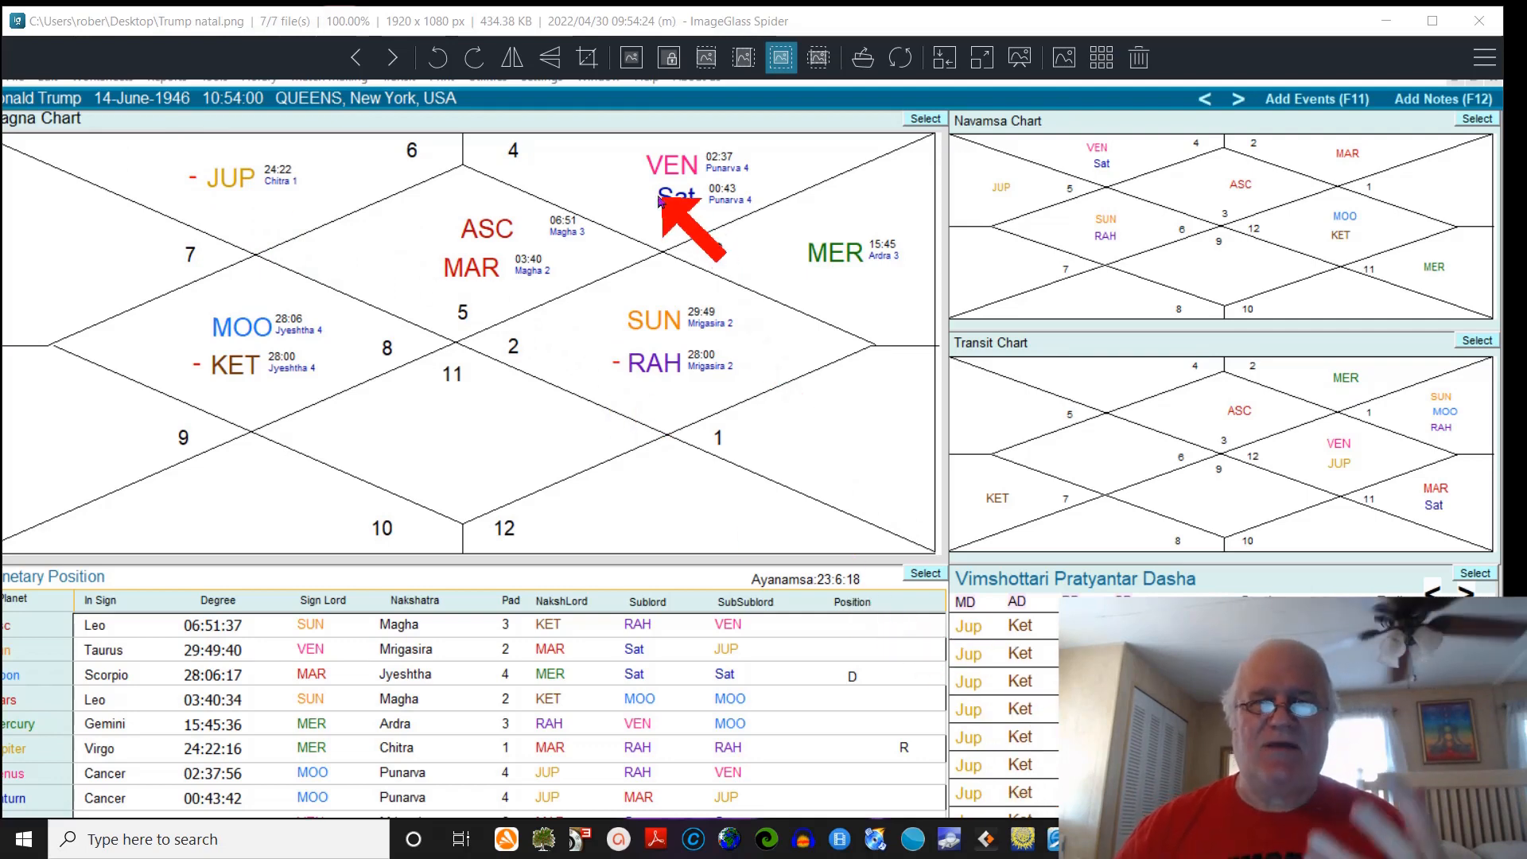